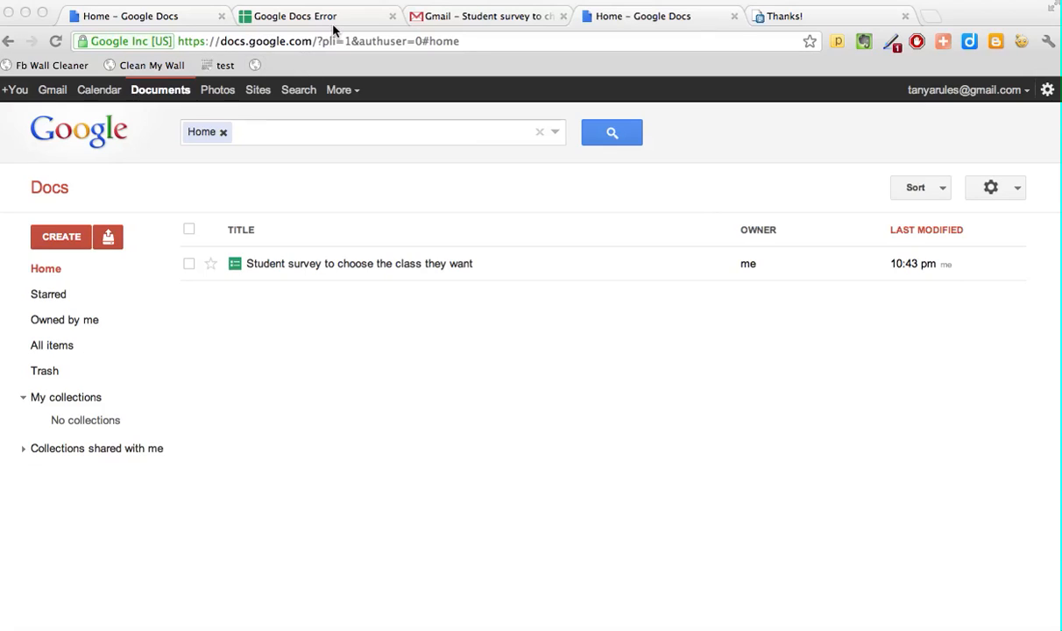
Open the 'Student survey to choose the class they want' spreadsheet from the Docs list.
left_click(297, 41)
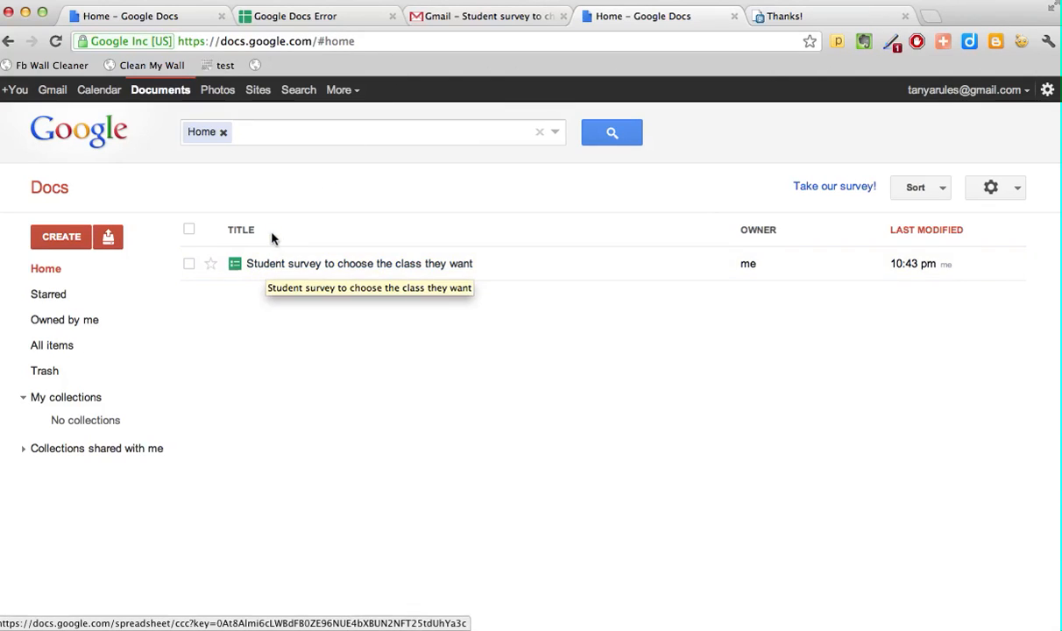
mouse_move(358, 268)
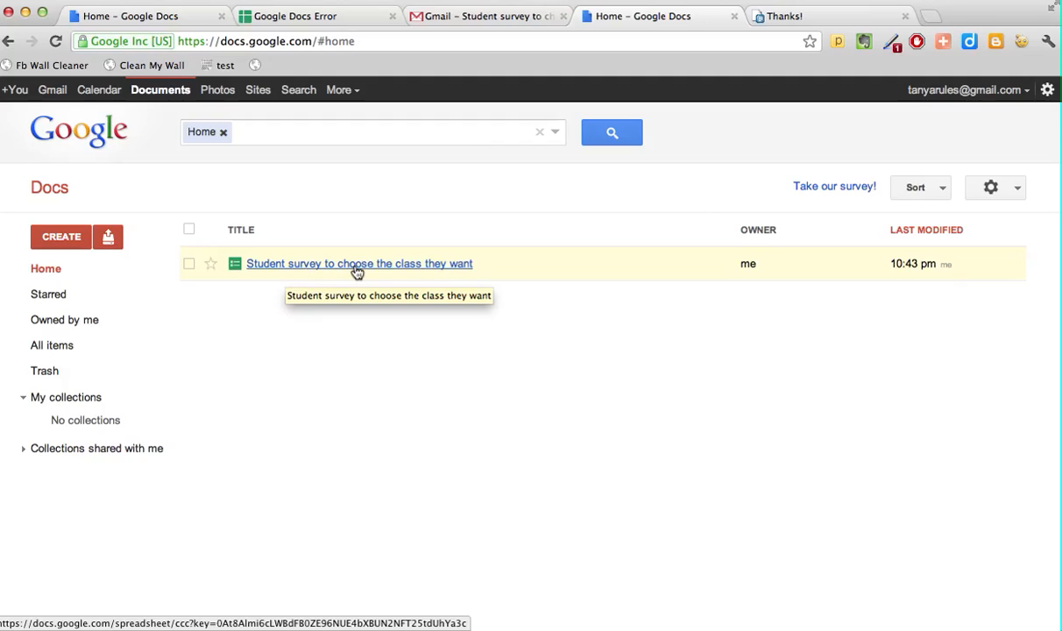
left_click(358, 264)
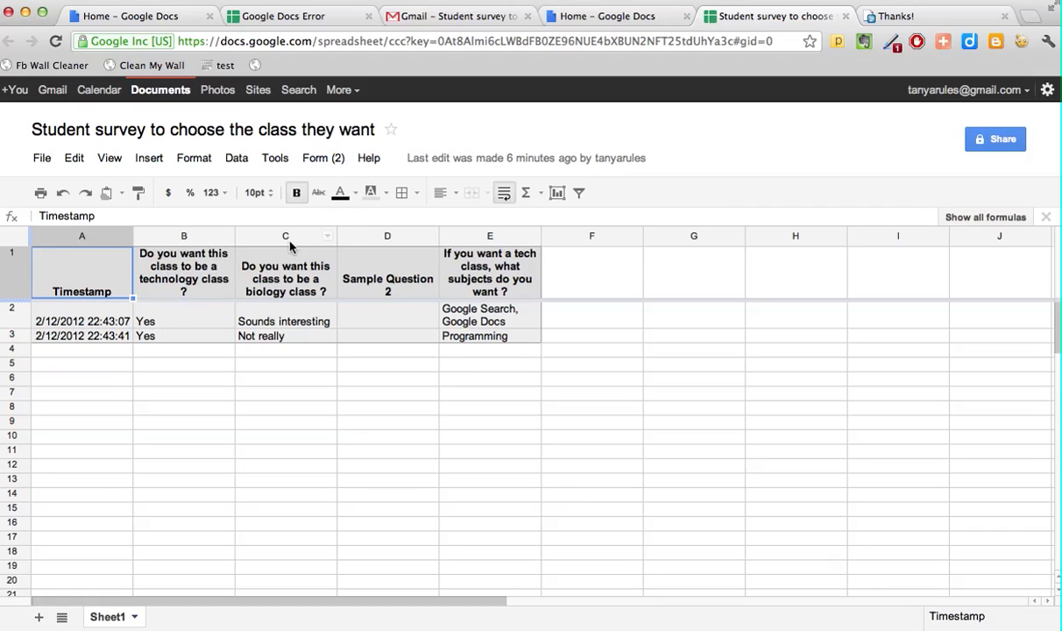
mouse_move(423, 253)
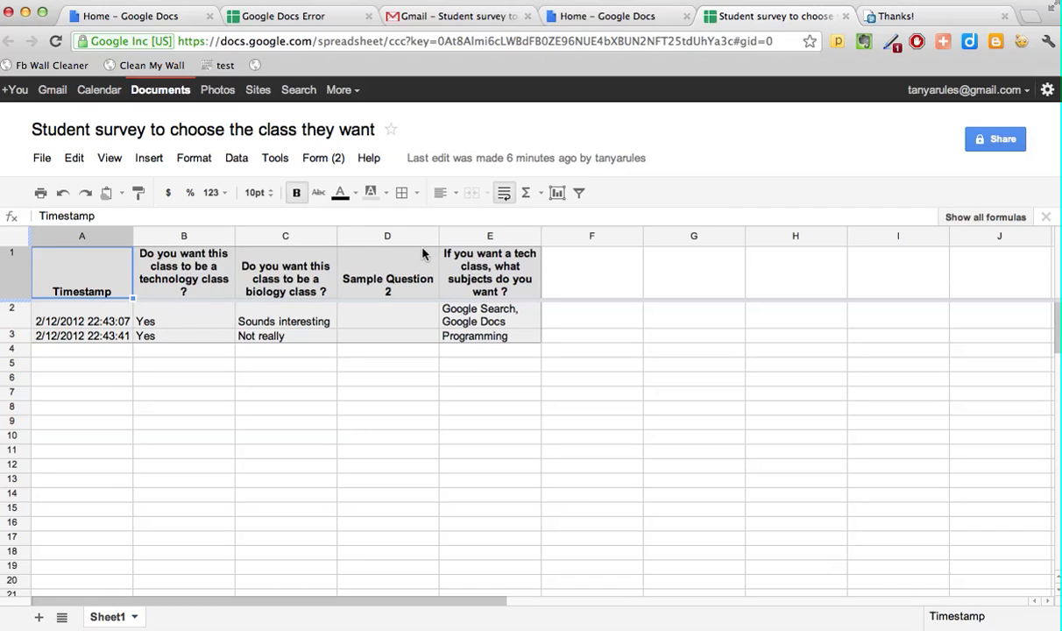
mouse_move(406, 289)
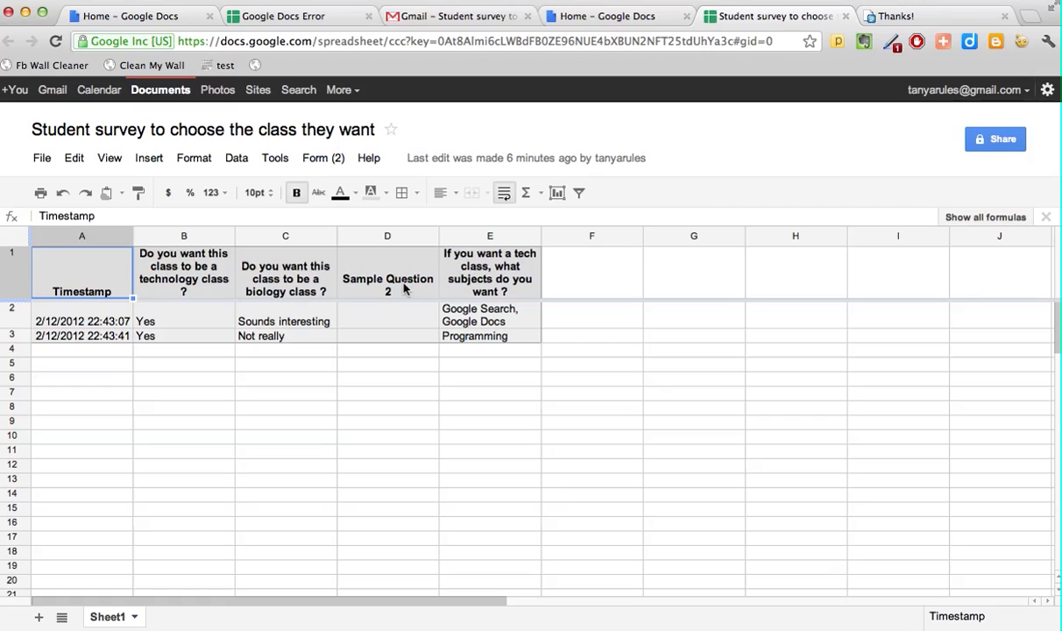
mouse_move(538, 281)
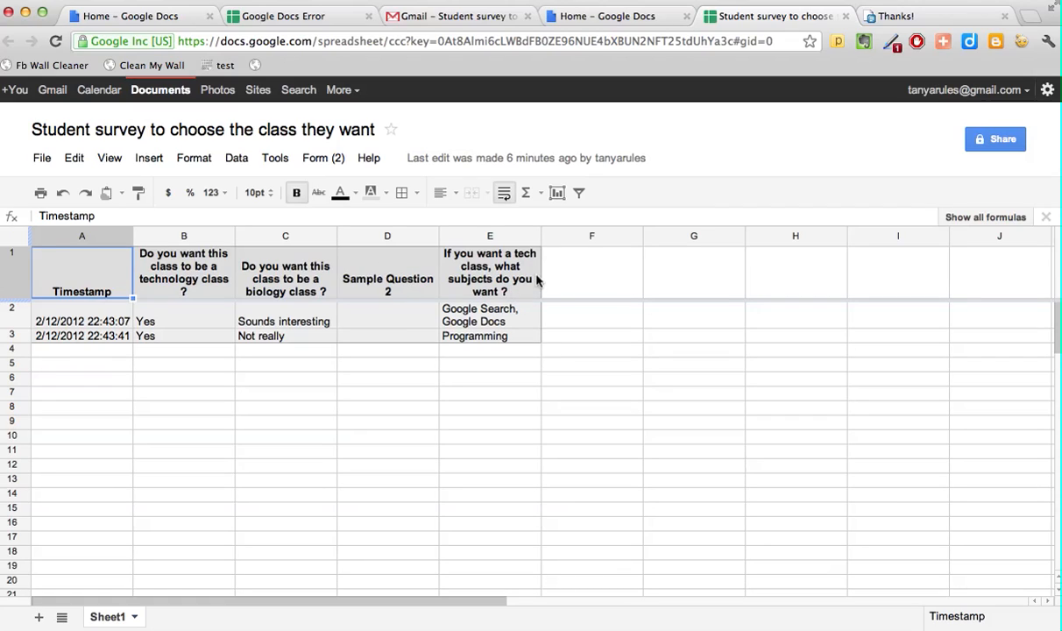
mouse_move(513, 327)
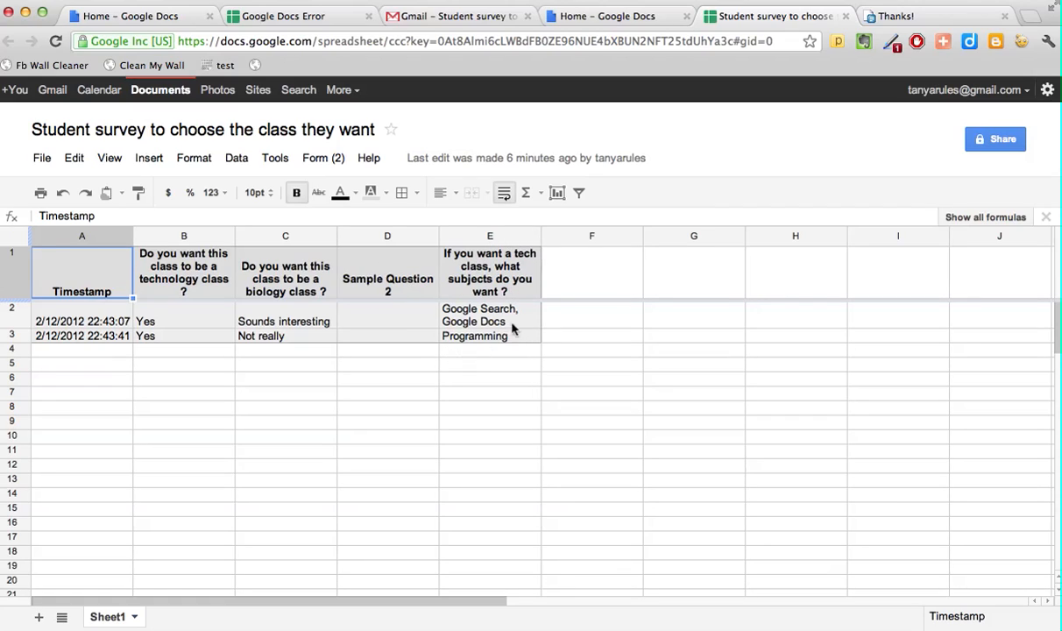
mouse_move(523, 303)
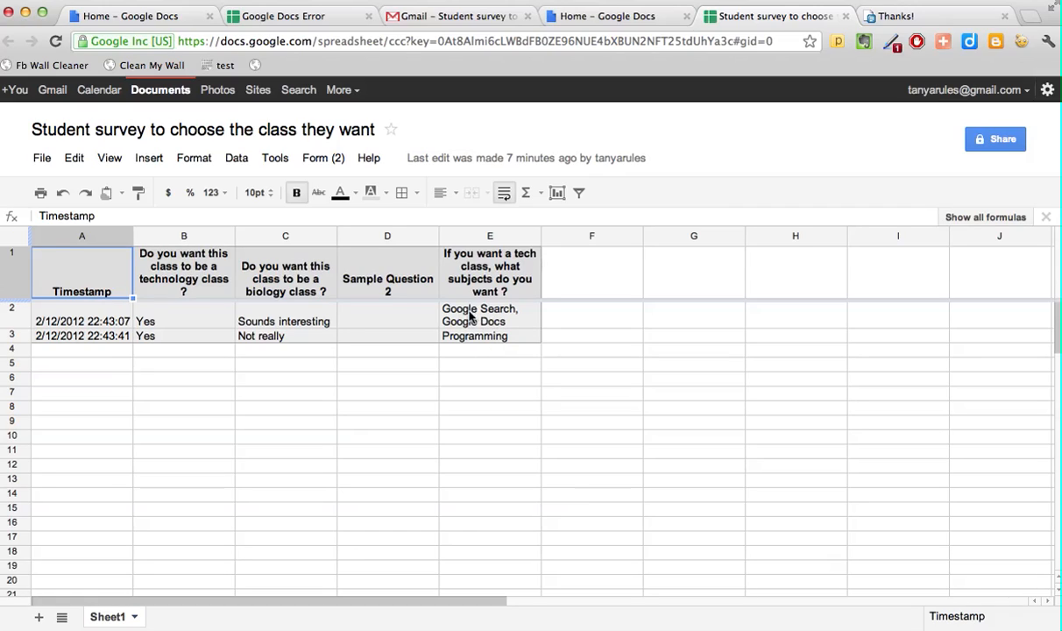
mouse_move(491, 328)
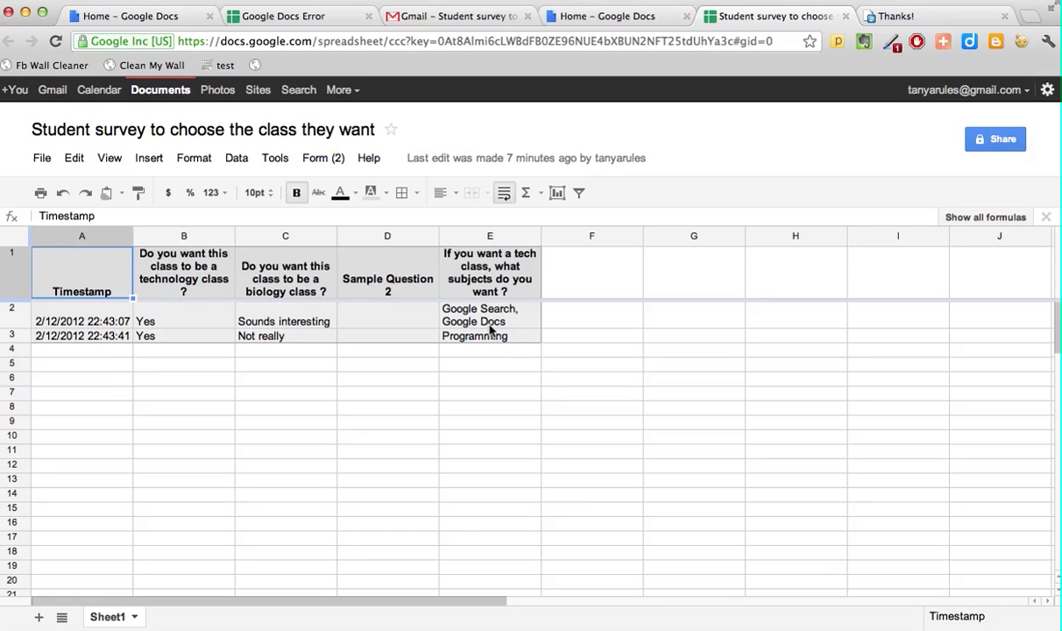
mouse_move(515, 344)
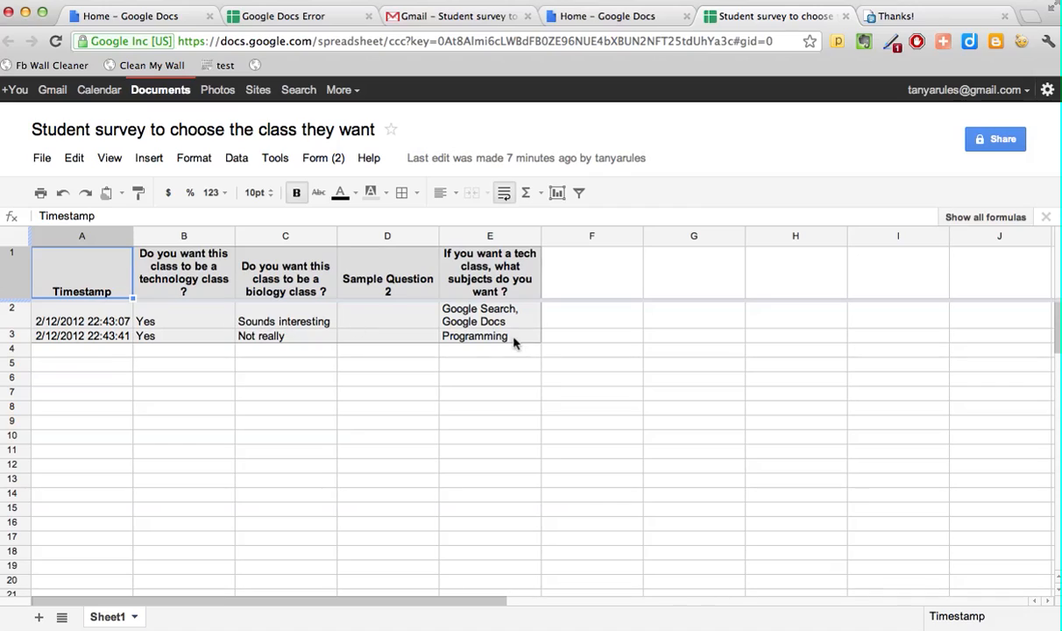
mouse_move(458, 345)
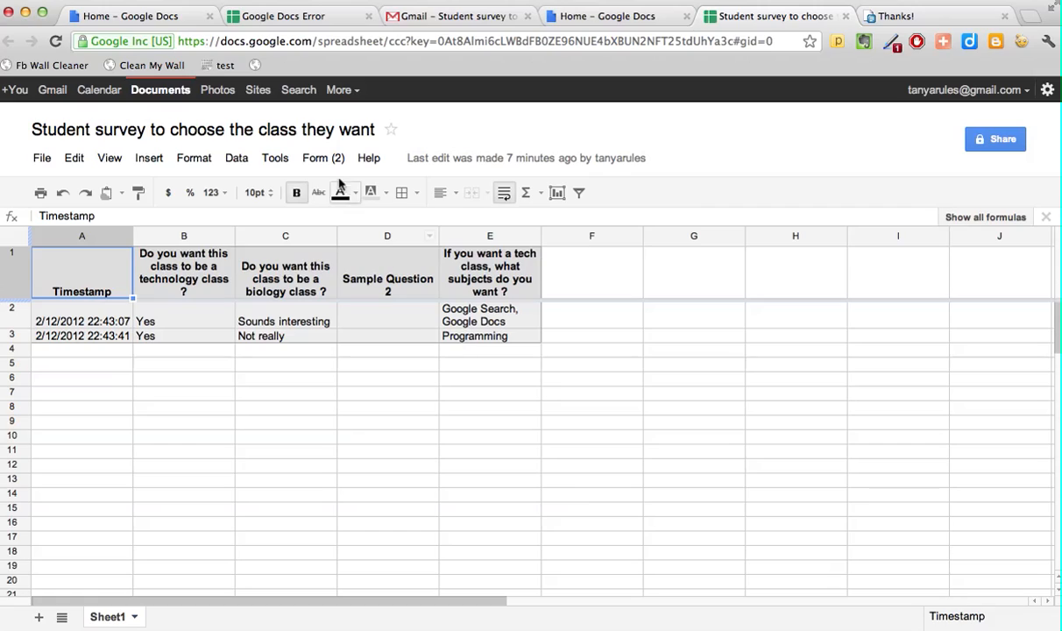
Show the summary of responses from the Form (2) menu.
left_click(322, 158)
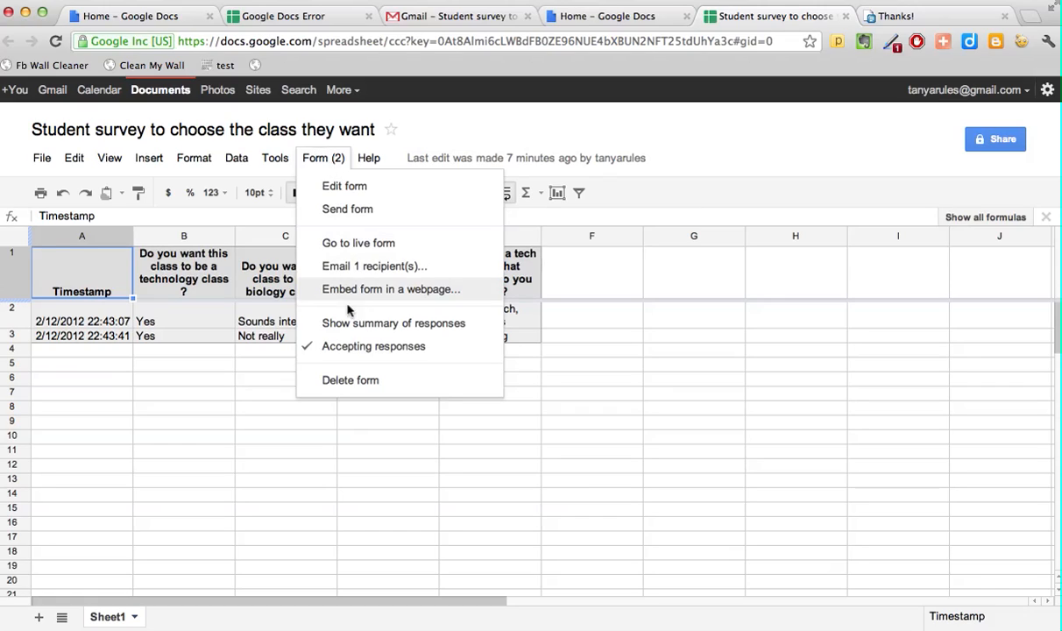
mouse_move(355, 329)
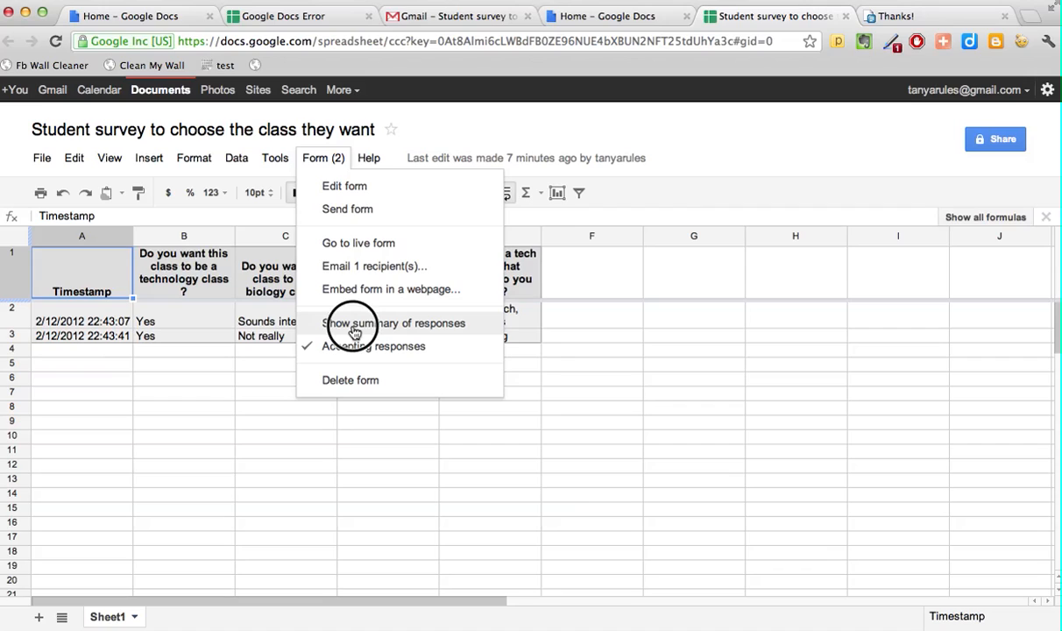
left_click(395, 324)
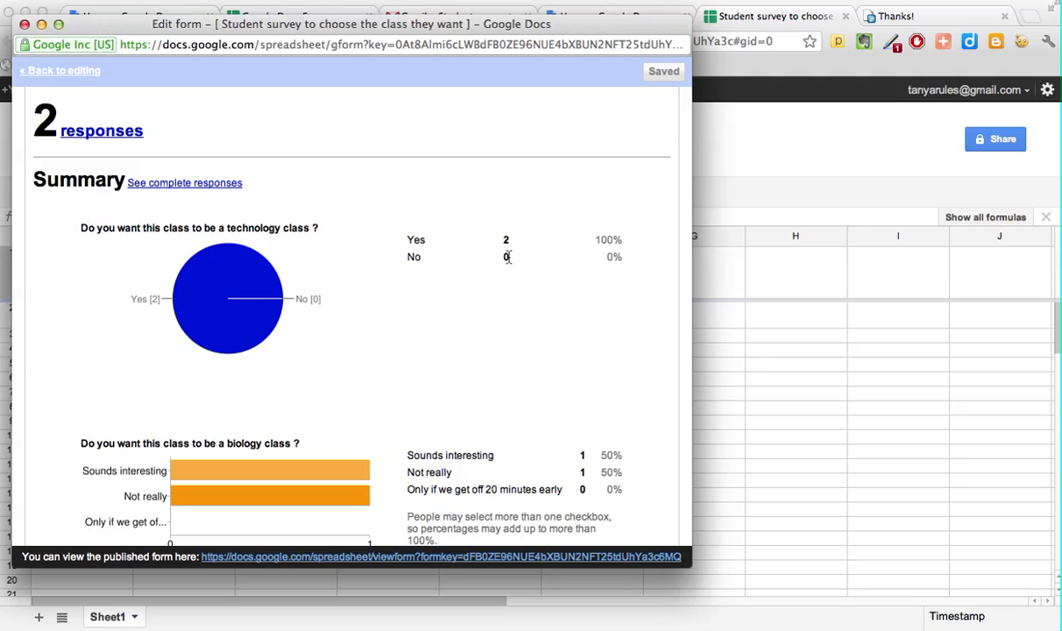
mouse_move(260, 382)
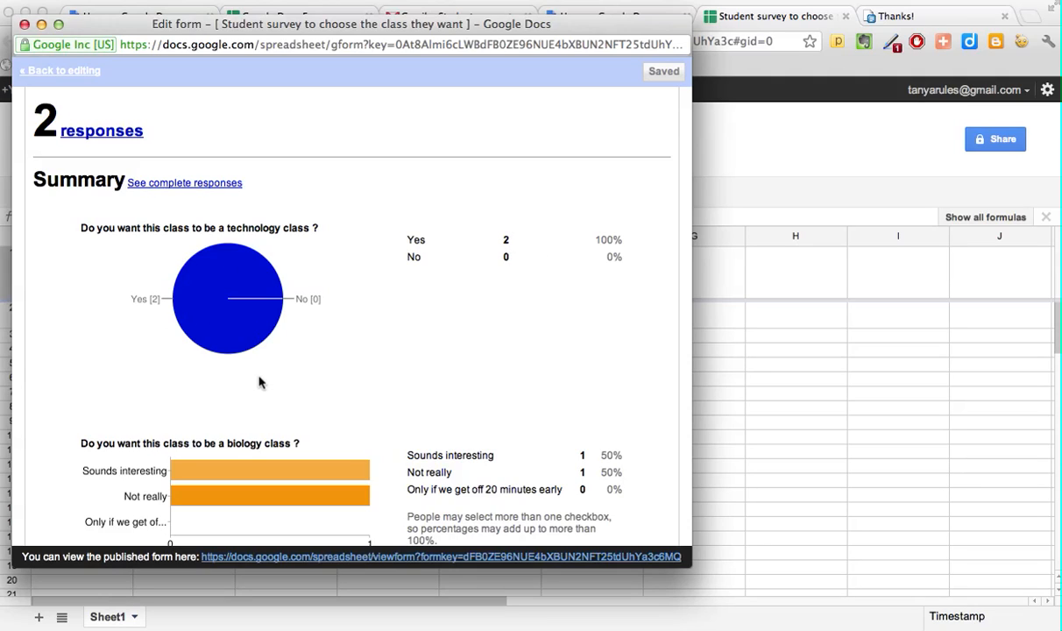
Scroll down through the pie and bar charts of the two survey responses.
scroll("down", 3)
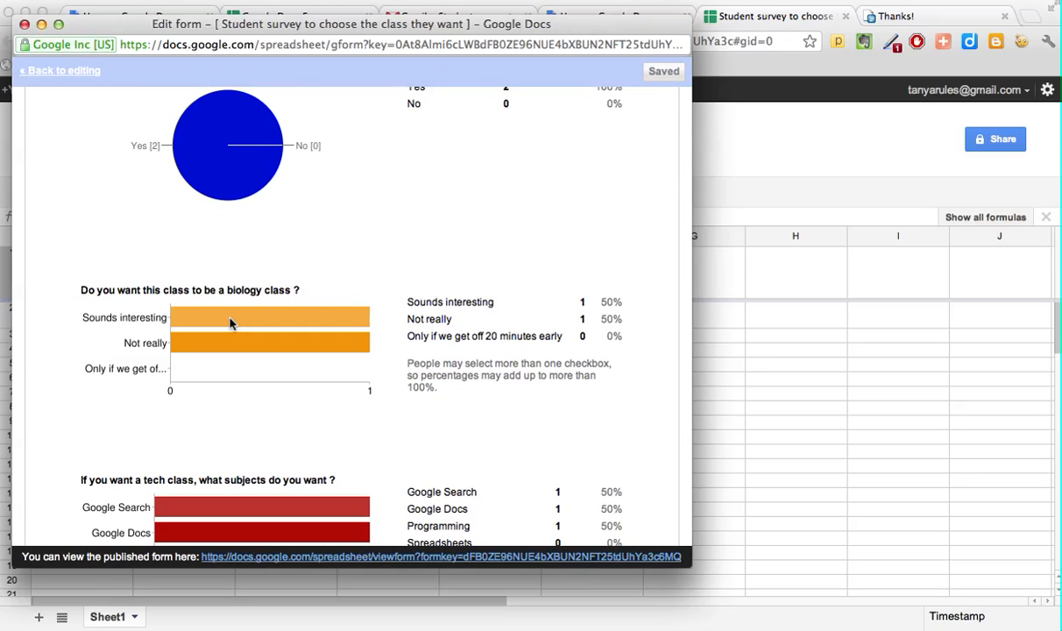
mouse_move(294, 408)
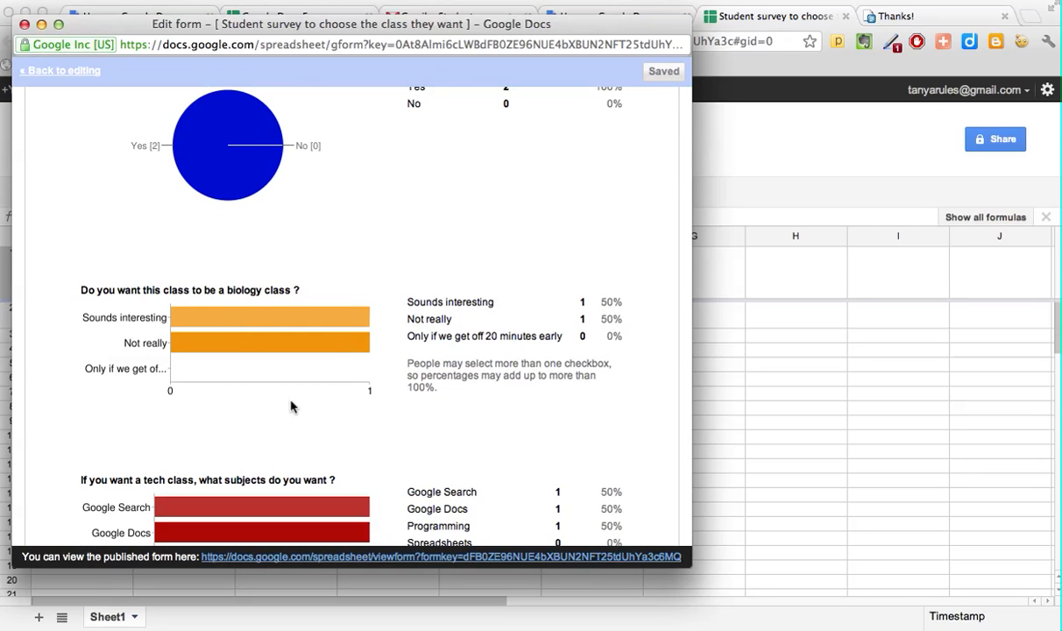
scroll("down", 3)
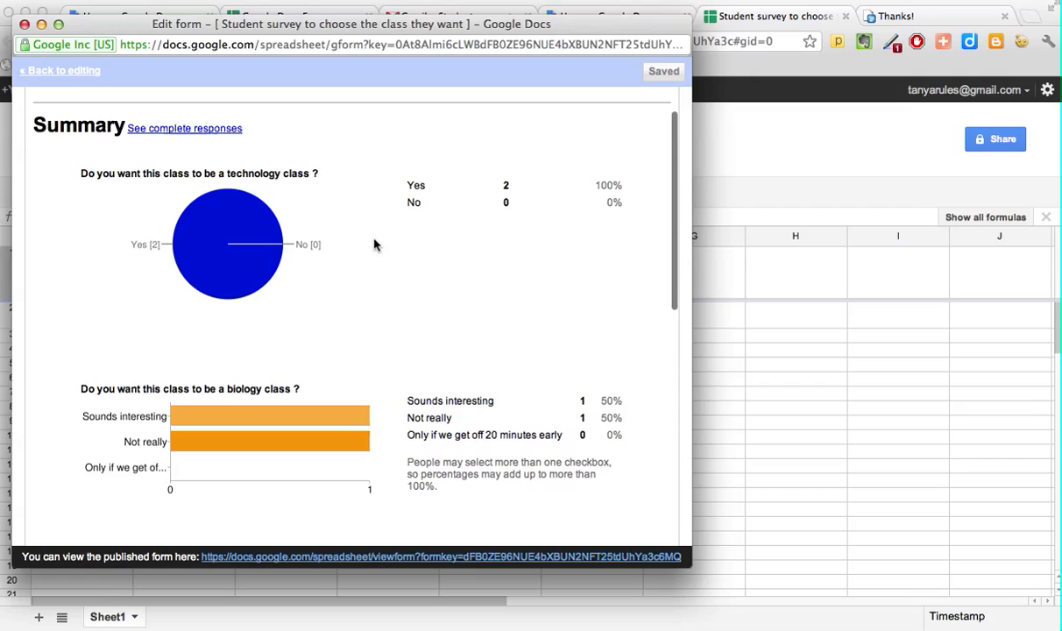
mouse_move(363, 234)
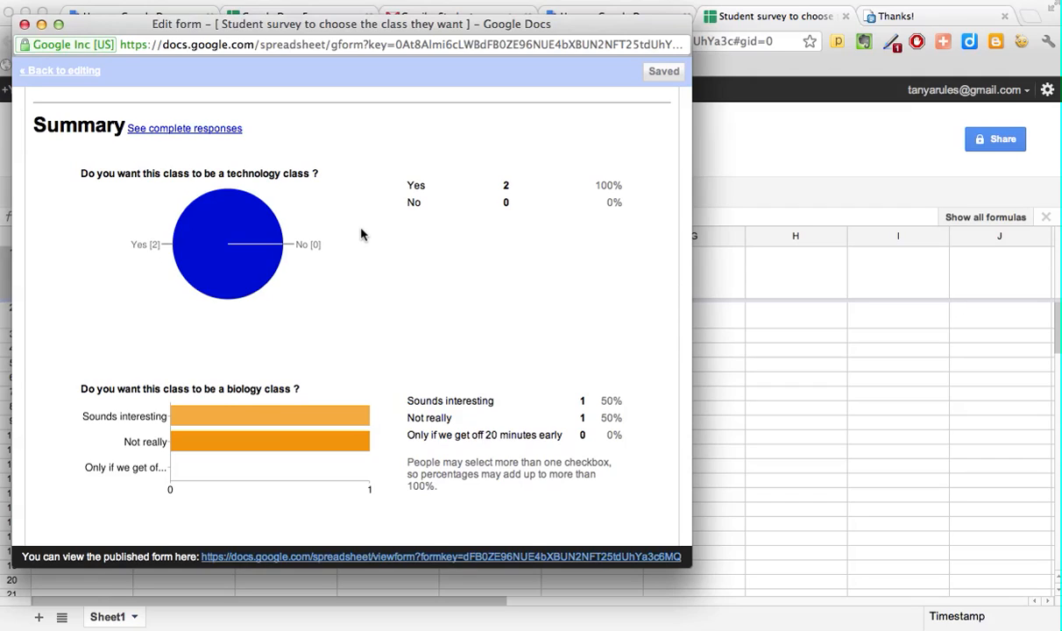
scroll("down", 3)
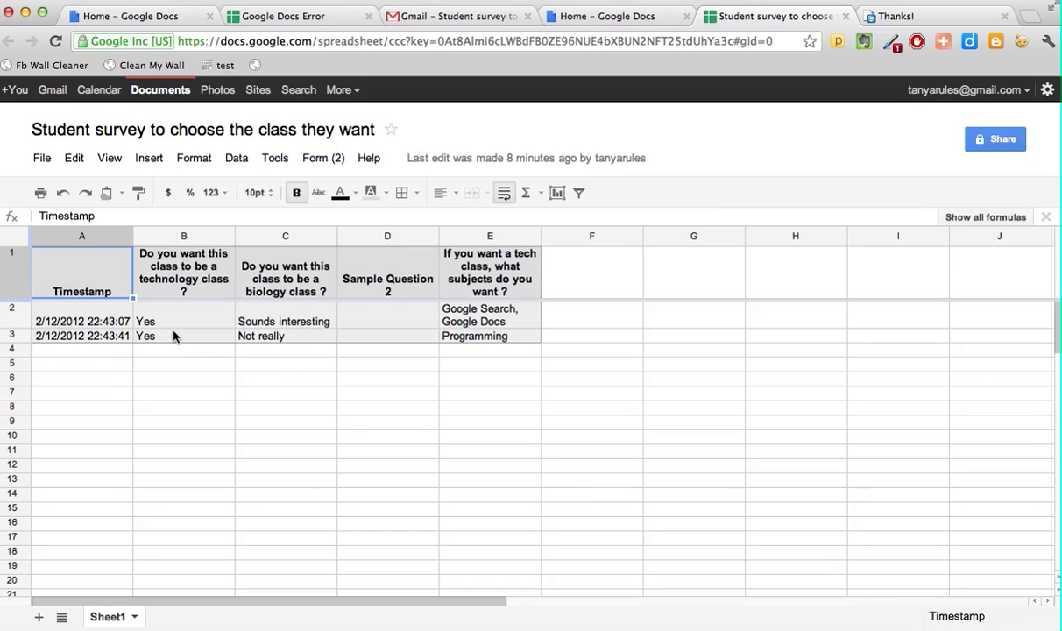
mouse_move(489, 395)
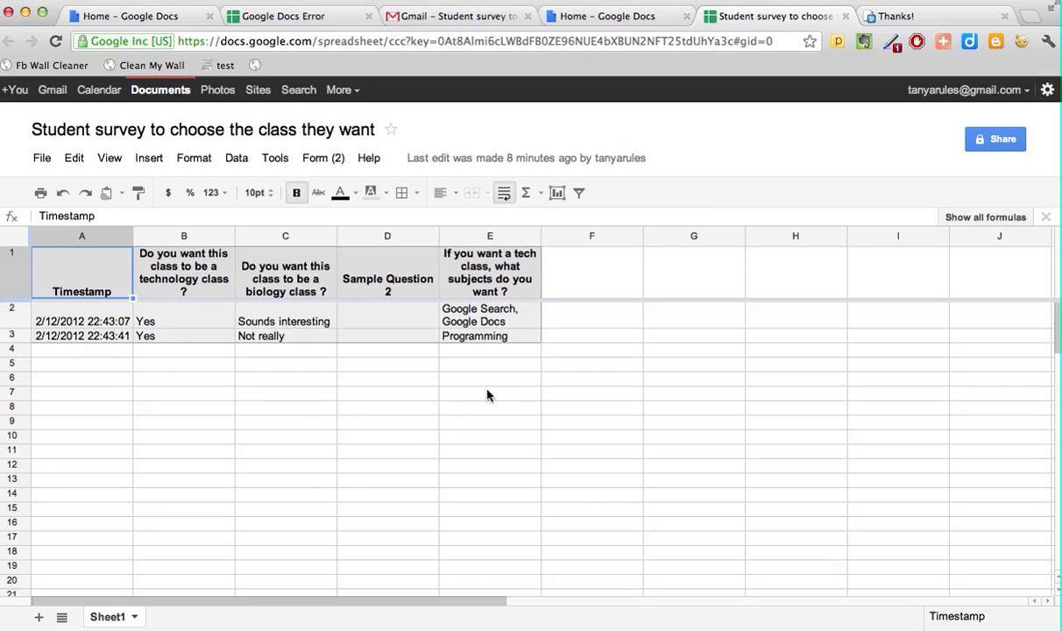
mouse_move(467, 451)
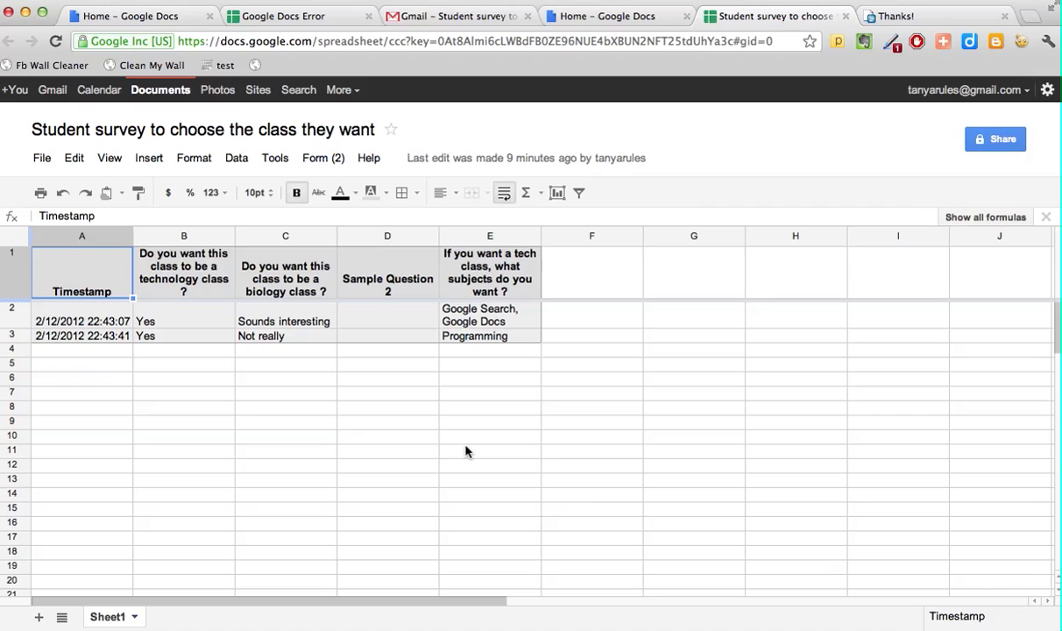
mouse_move(405, 315)
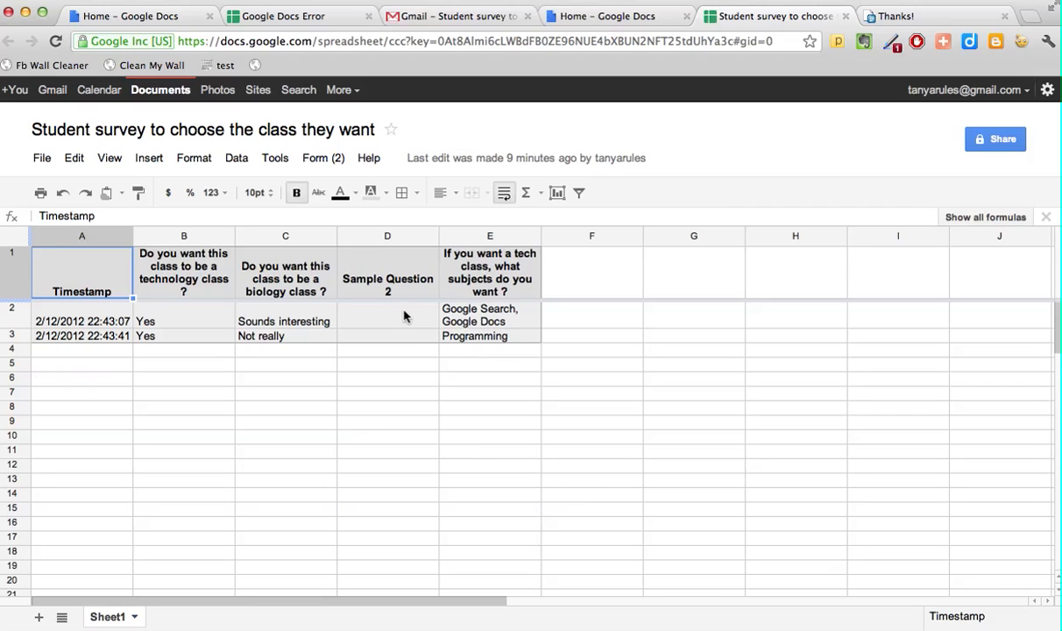